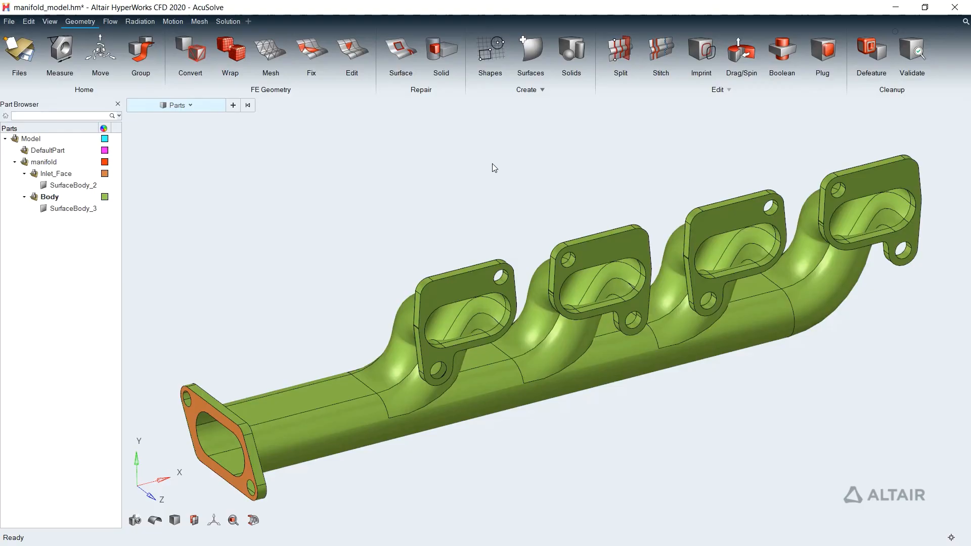
# - Run surface checks on the manifold and review the 13 free edges found
pyautogui.click(400, 50)
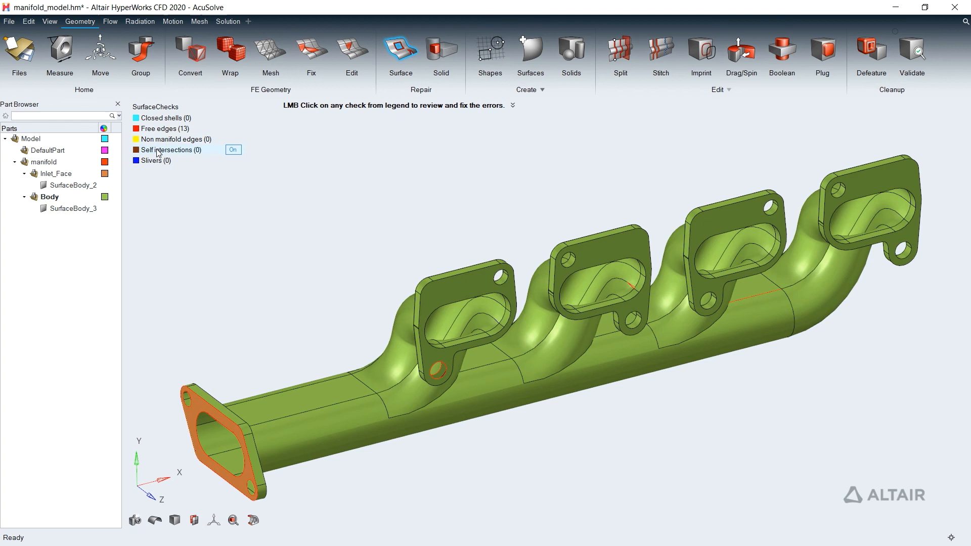
pyautogui.click(169, 128)
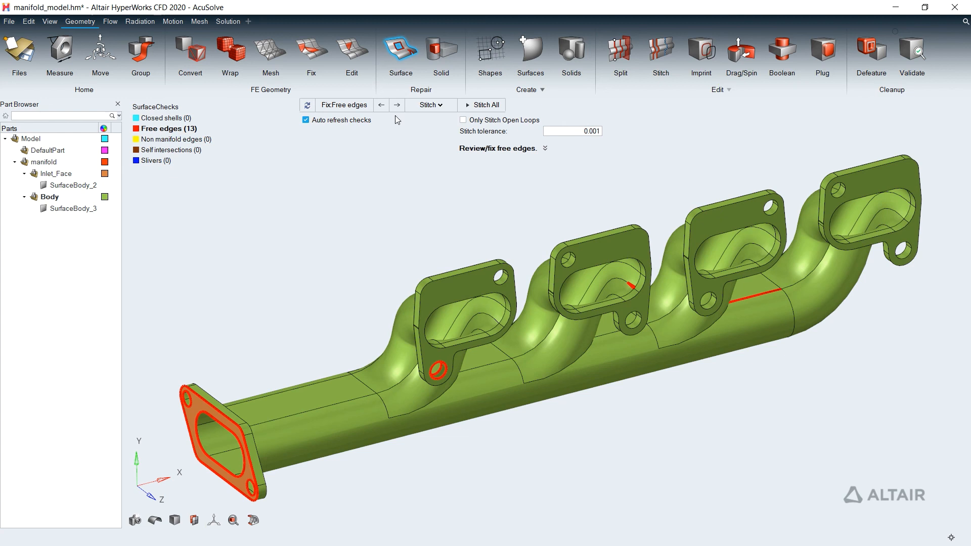
# - Stitch individual free edges, then Stitch All, cutting free edges from 13 to 7
pyautogui.click(397, 105)
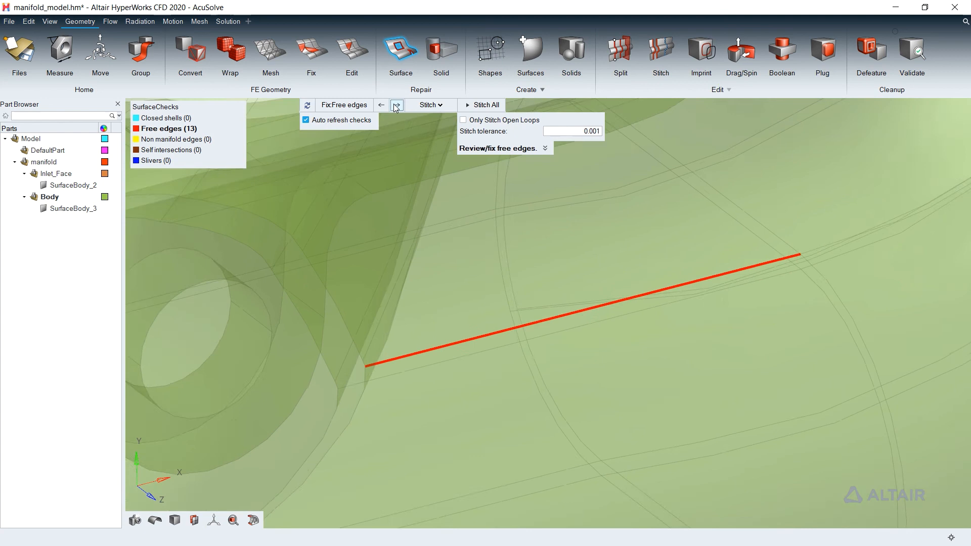
pyautogui.click(397, 104)
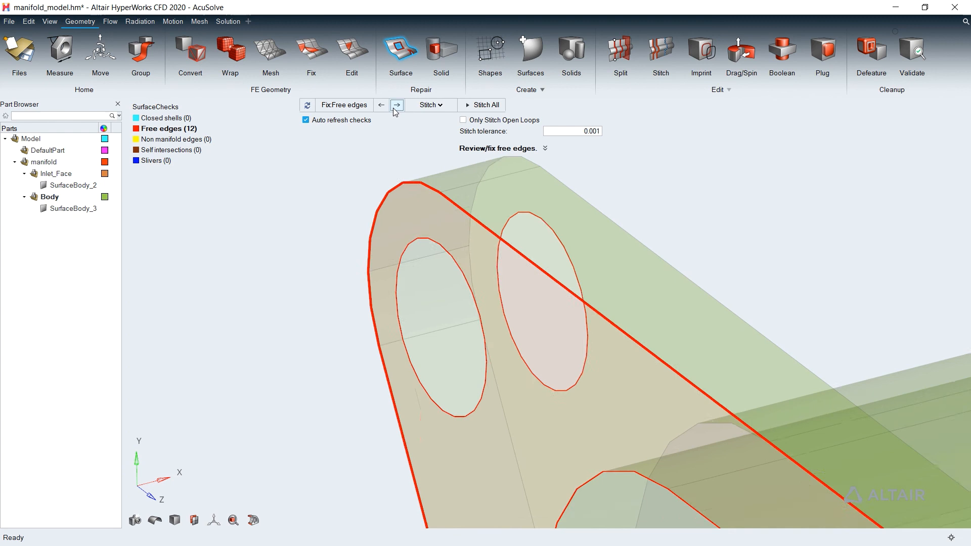
pyautogui.click(397, 104)
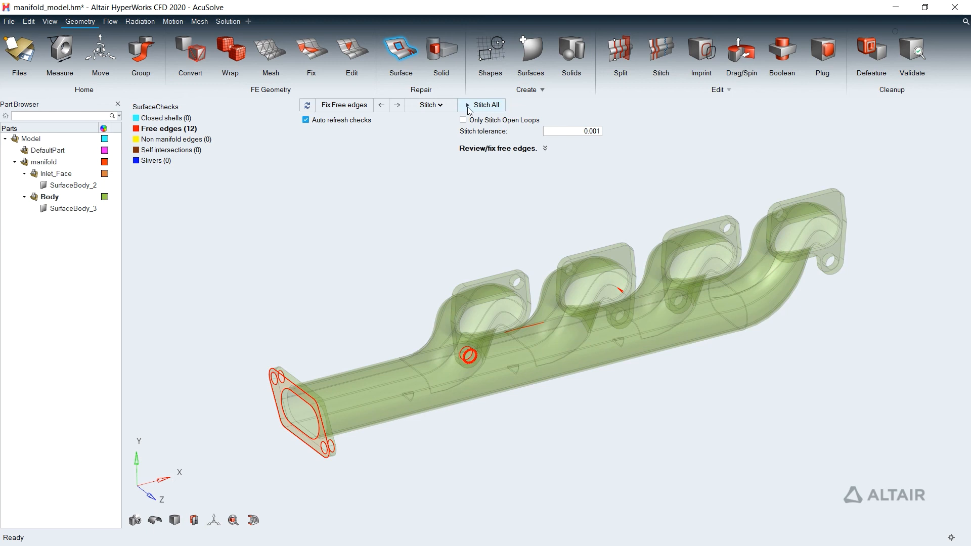
pyautogui.click(429, 104)
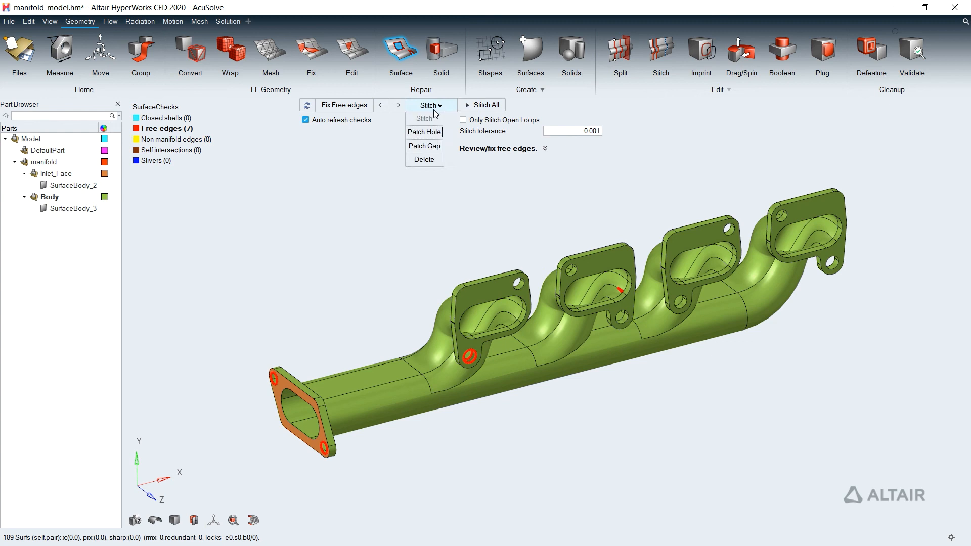
# - Patch all remaining holes so the closed manifold shell becomes a single solid body
pyautogui.click(424, 132)
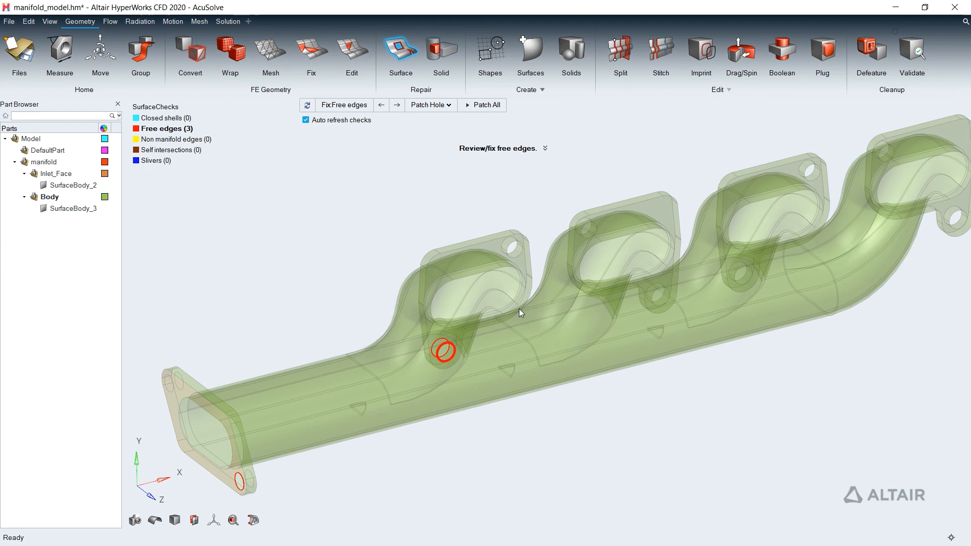
pyautogui.click(486, 104)
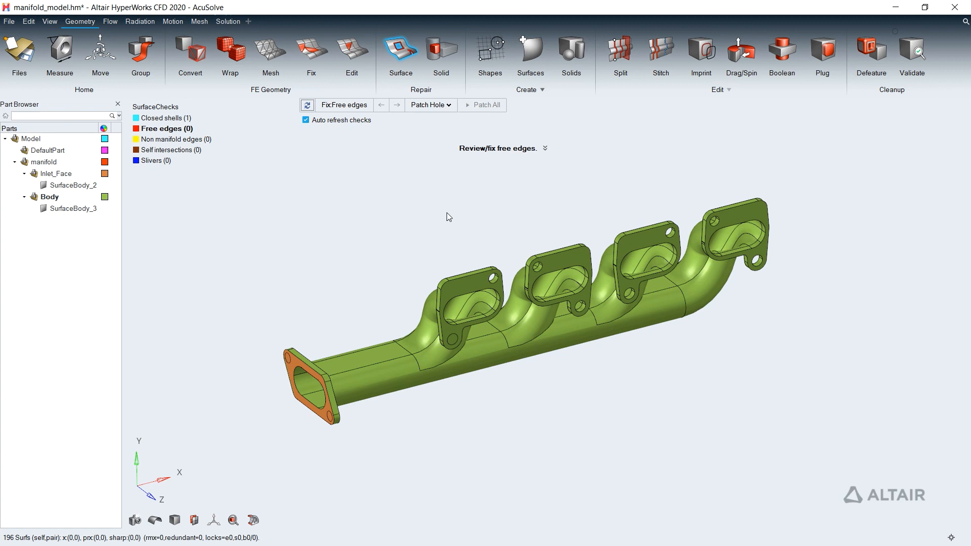
pyautogui.click(168, 118)
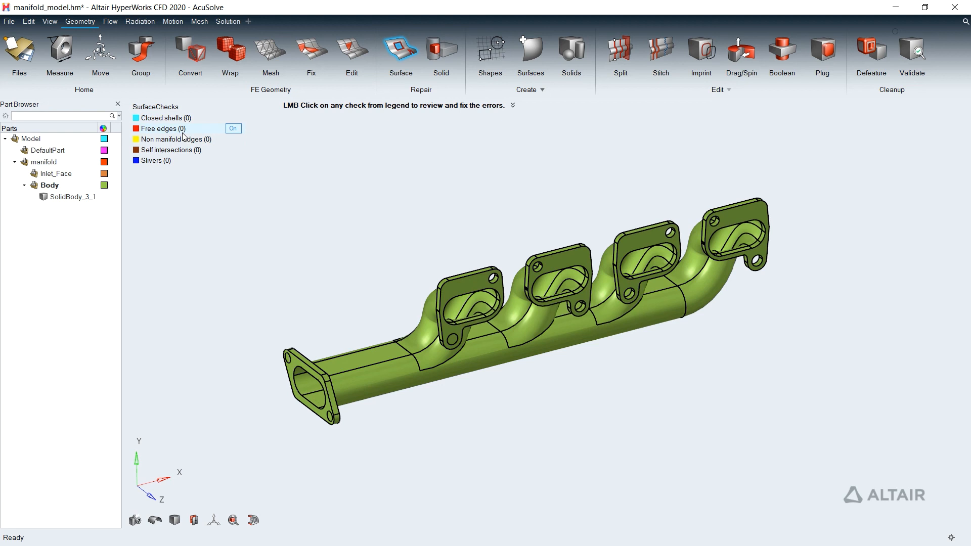
# - Plug all internal cavities to create a solid of the manifold's fluid volume
pyautogui.click(821, 56)
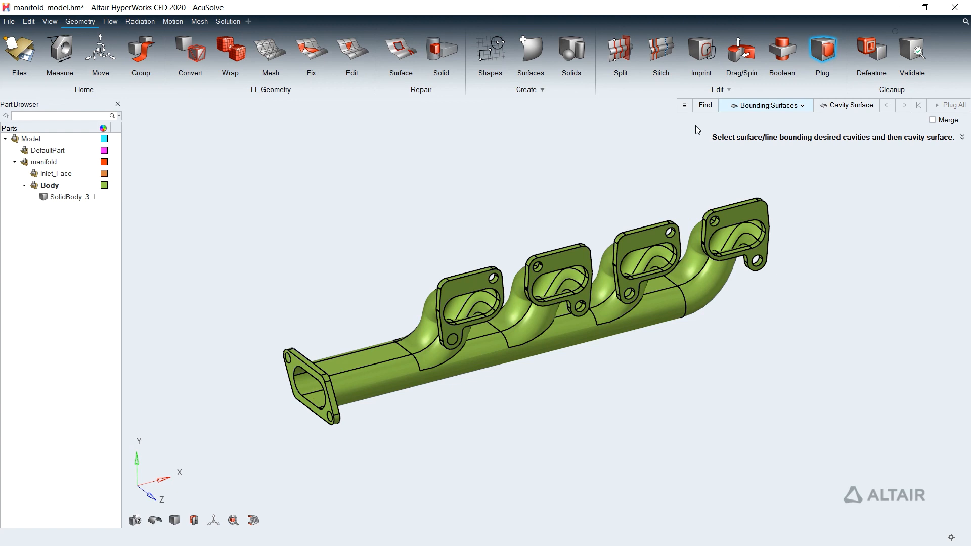
pyautogui.click(704, 104)
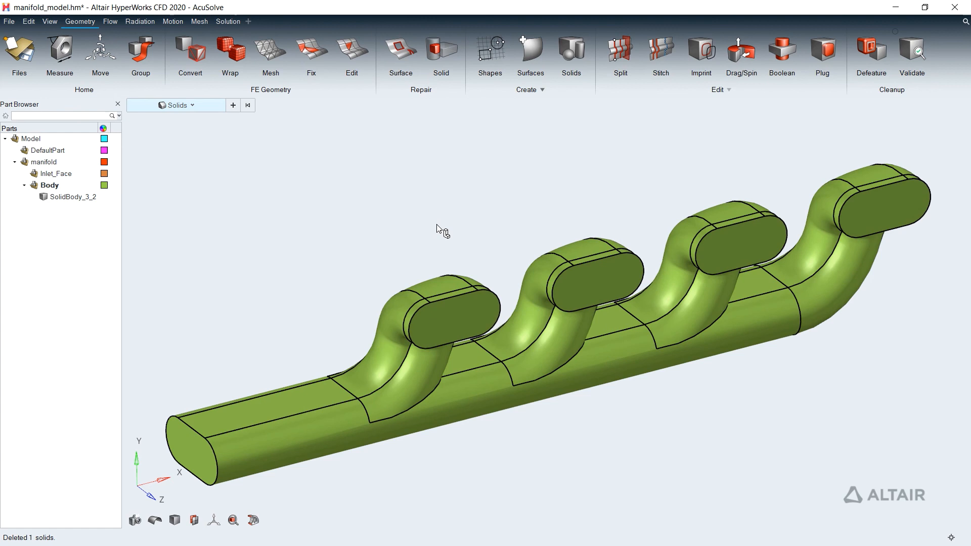
# - Validate the fluid volume with zero surface and solid check issues, then move to flow setup
pyautogui.click(912, 51)
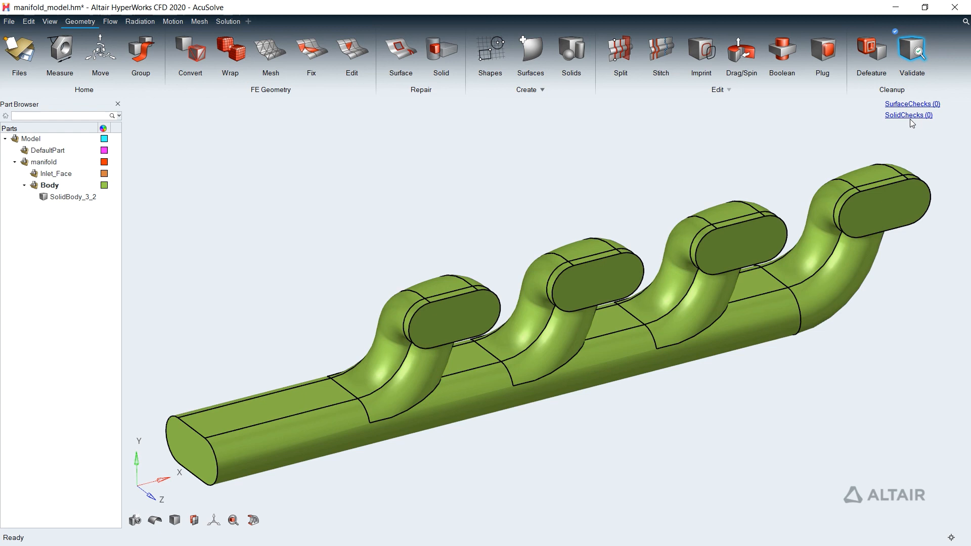
pyautogui.click(570, 52)
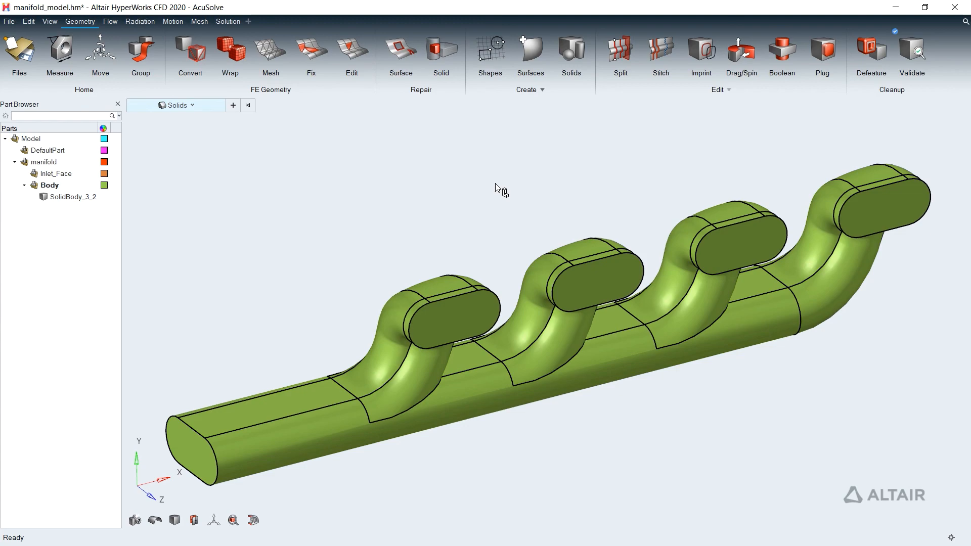
pyautogui.click(109, 21)
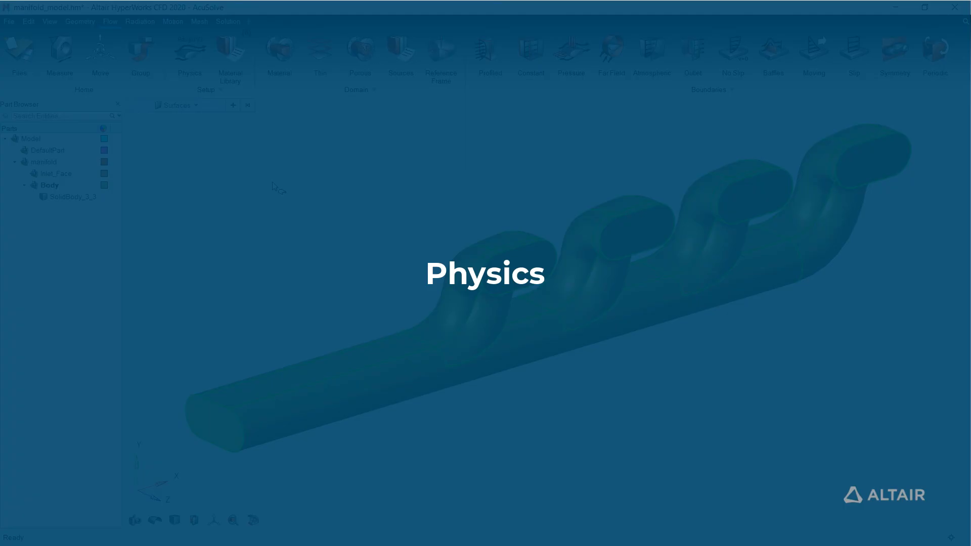
# - Set physics to steady turbulent Spalart-Allmaras with heat transfer and Air reference material
pyautogui.click(190, 53)
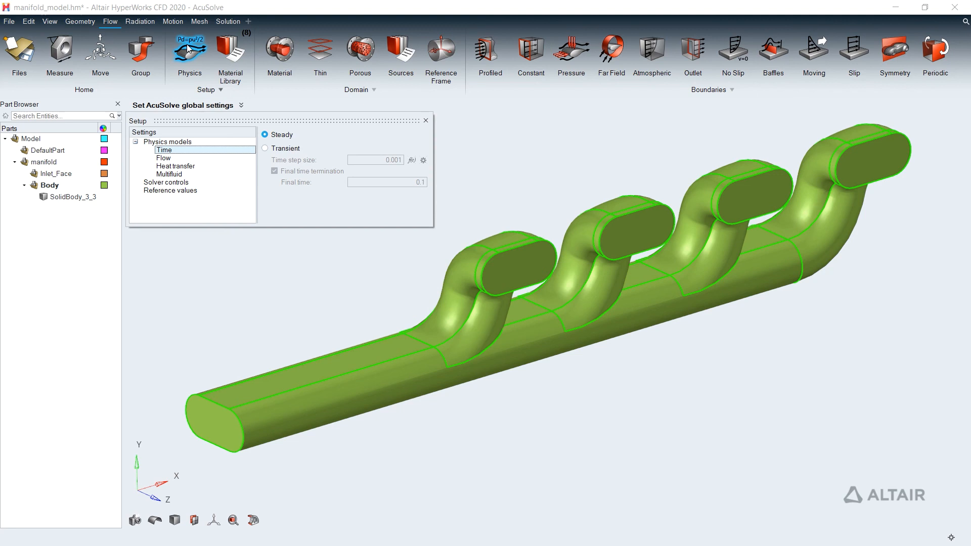
pyautogui.click(163, 158)
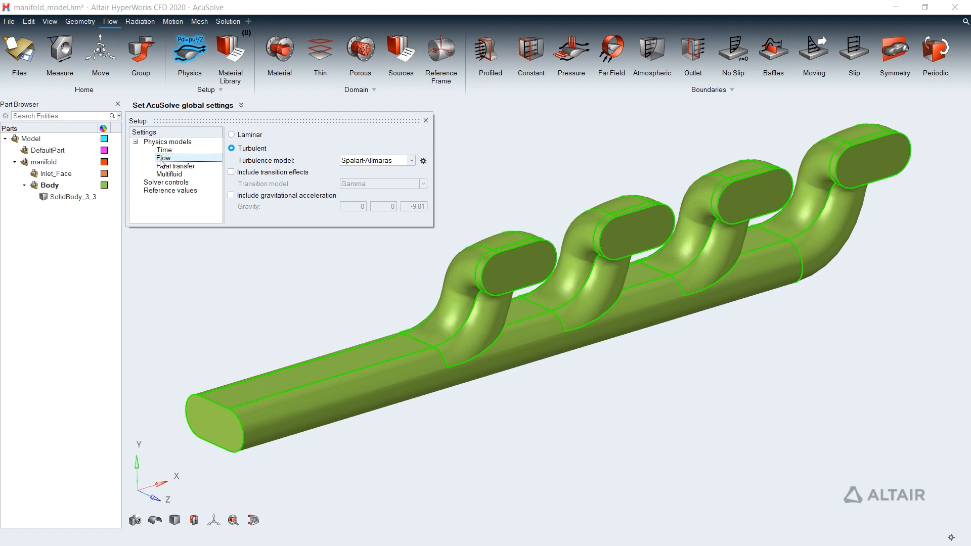
pyautogui.click(176, 166)
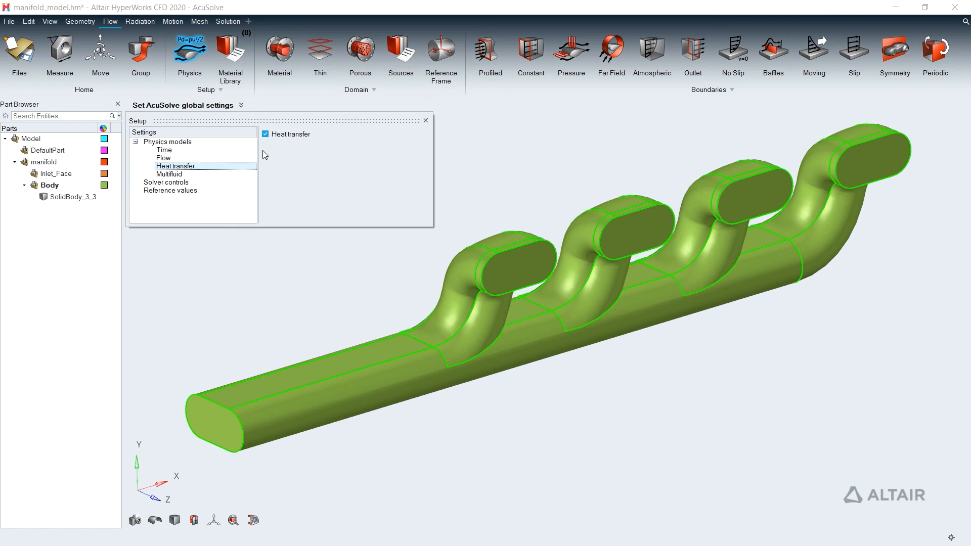
pyautogui.click(170, 190)
pyautogui.write('0.7')
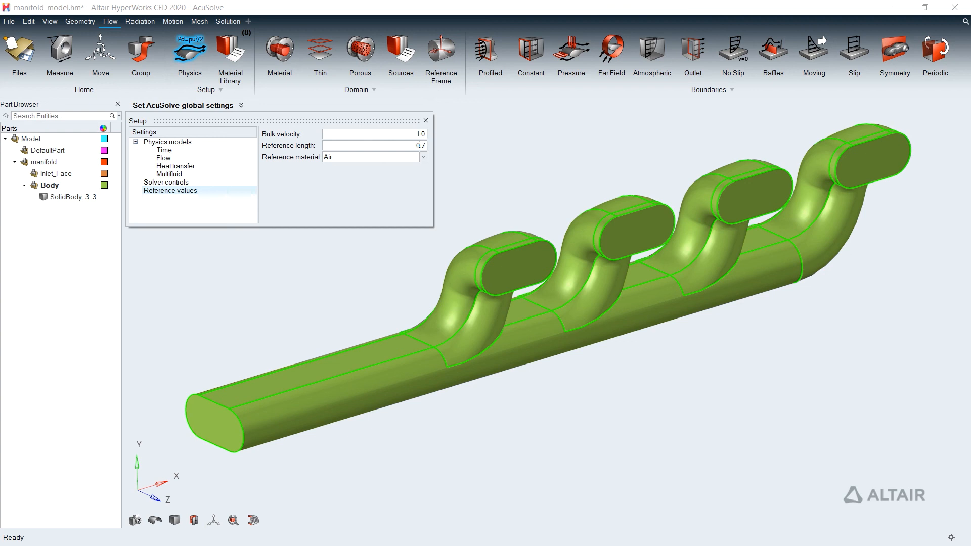
pyautogui.click(426, 120)
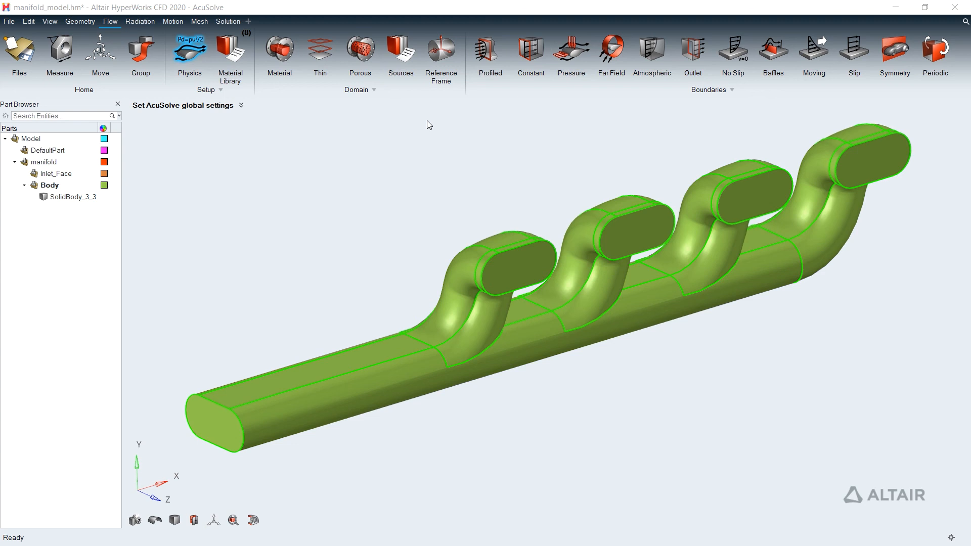
# - Define average-velocity inlets with velocity and temperature on the runner end faces
pyautogui.click(489, 50)
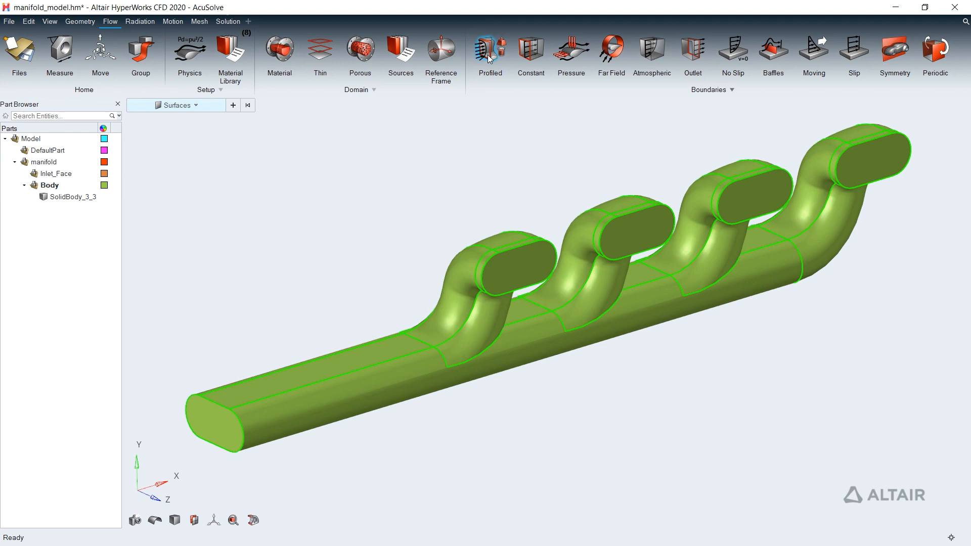
pyautogui.click(489, 49)
pyautogui.write('2')
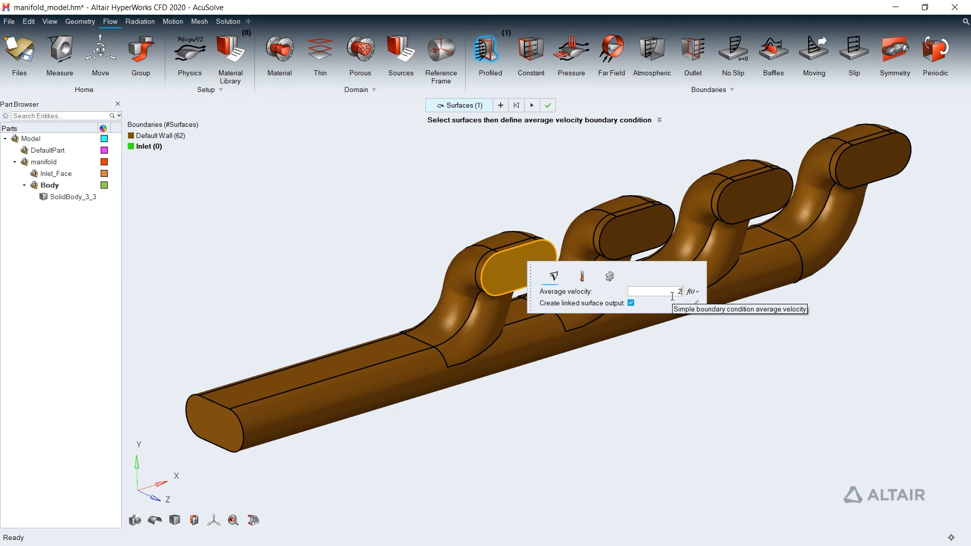
pyautogui.click(581, 276)
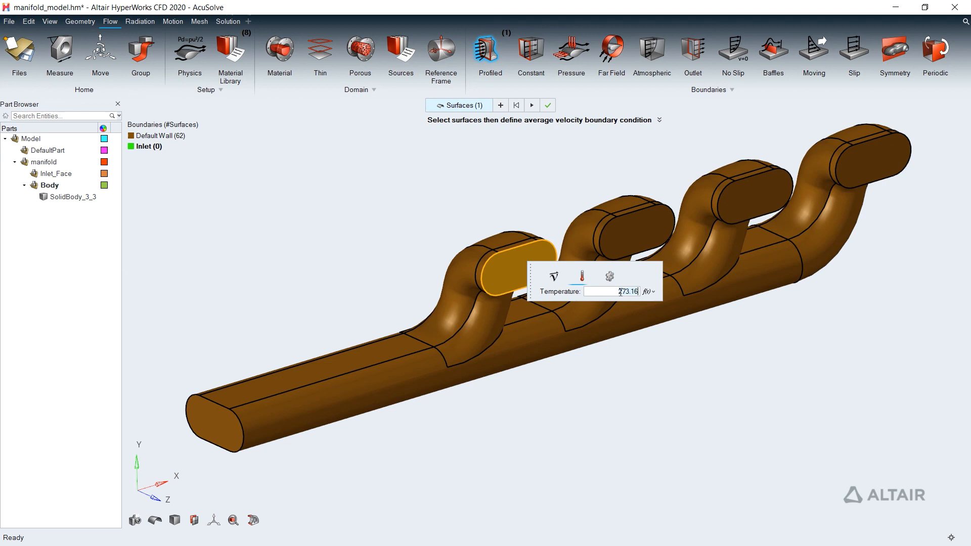
pyautogui.click(547, 104)
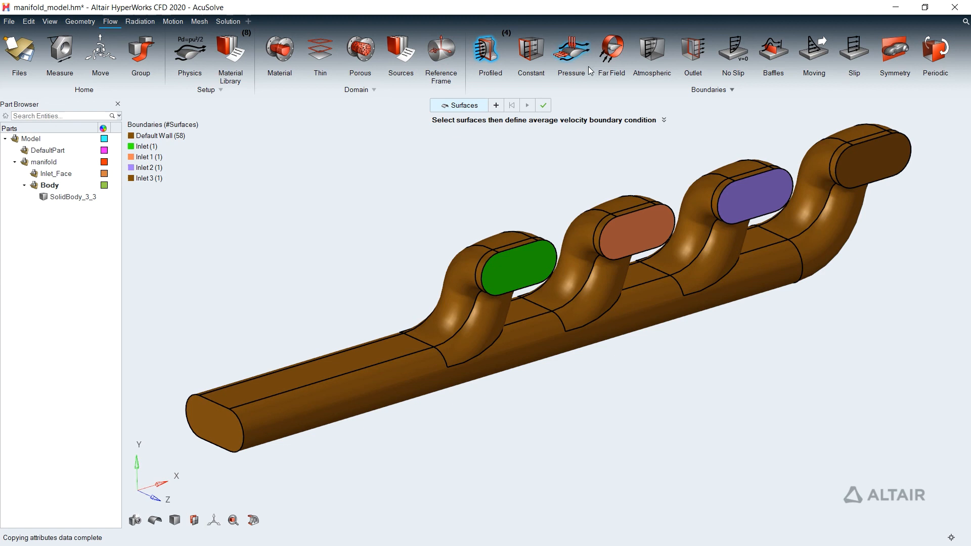
# - Make the collector pipe's open end the outlet and color the model by boundary
pyautogui.click(692, 53)
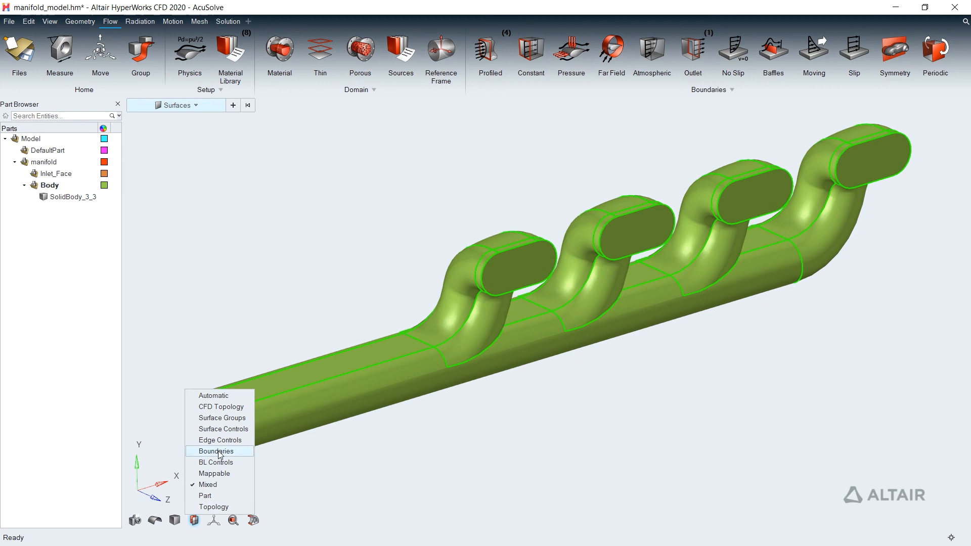
pyautogui.click(218, 451)
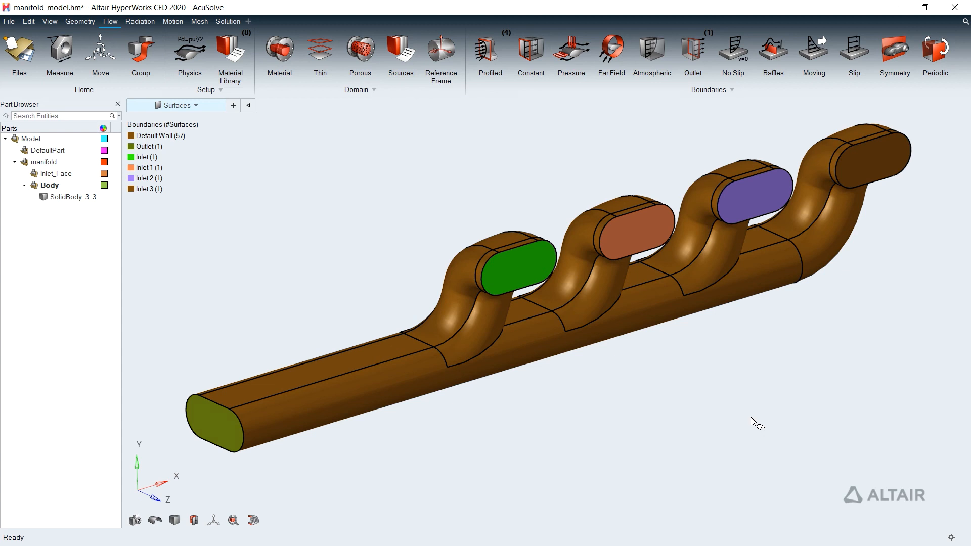
pyautogui.click(199, 21)
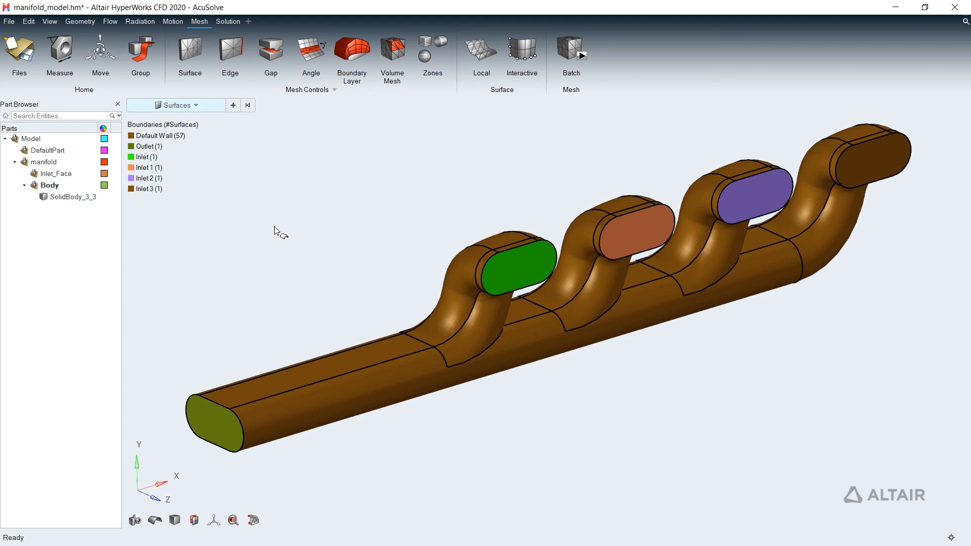
pyautogui.moveTo(420, 210)
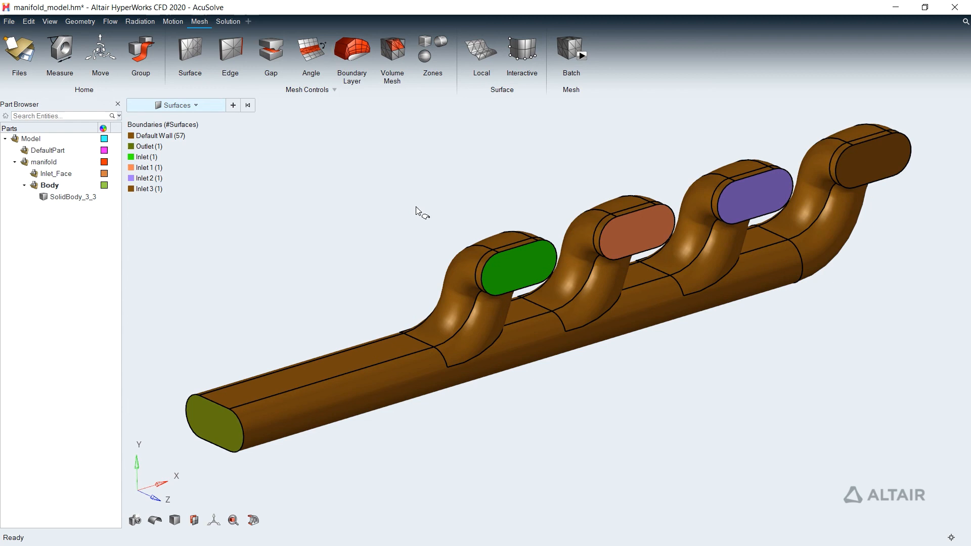
# - Create an 8-layer boundary-layer control with growth 1.2 on every boundary surface
pyautogui.click(351, 50)
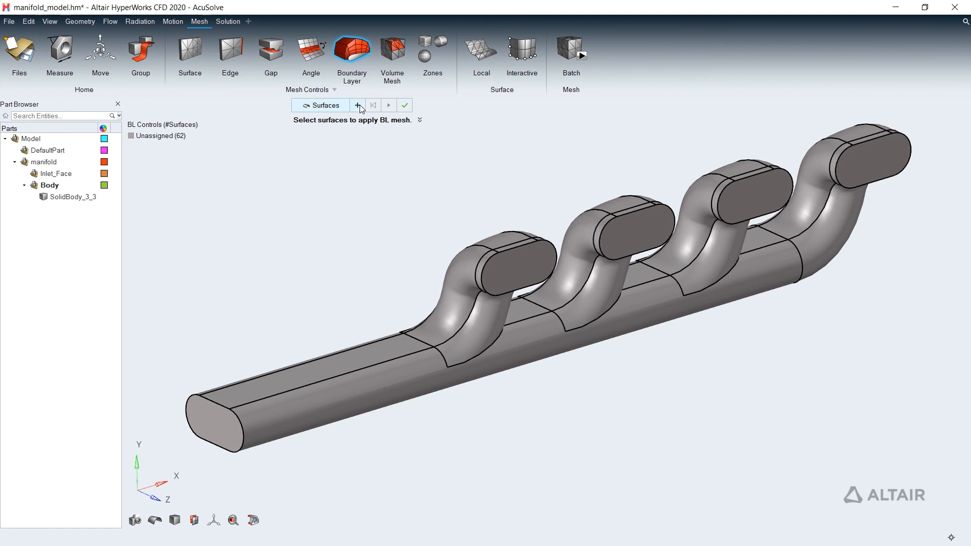
pyautogui.click(364, 104)
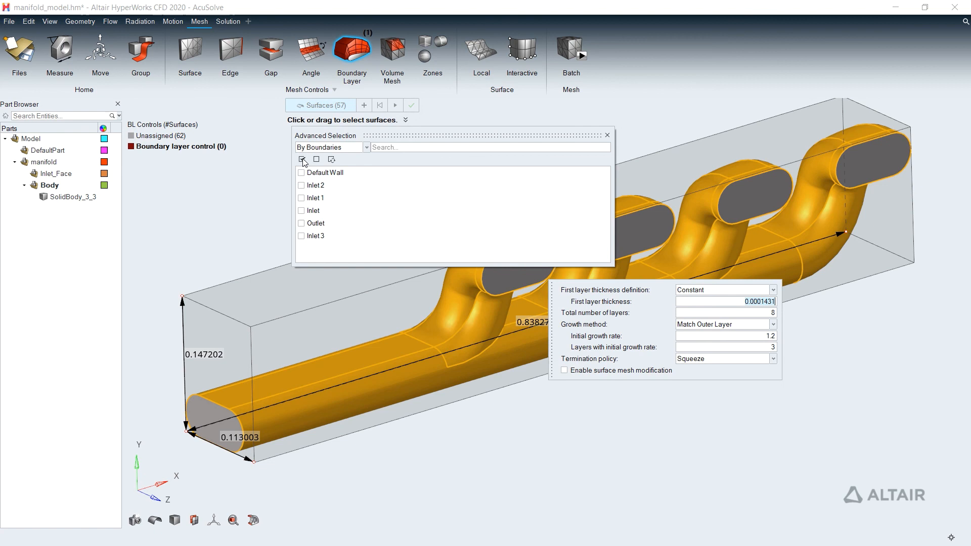
pyautogui.click(606, 134)
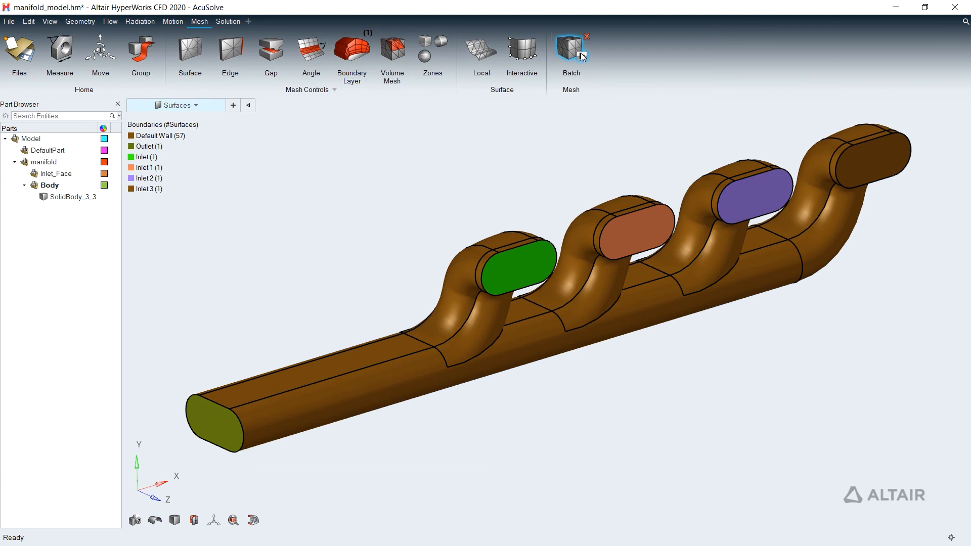
# - Launch batch meshing of the manifold and monitor the run status
pyautogui.click(569, 47)
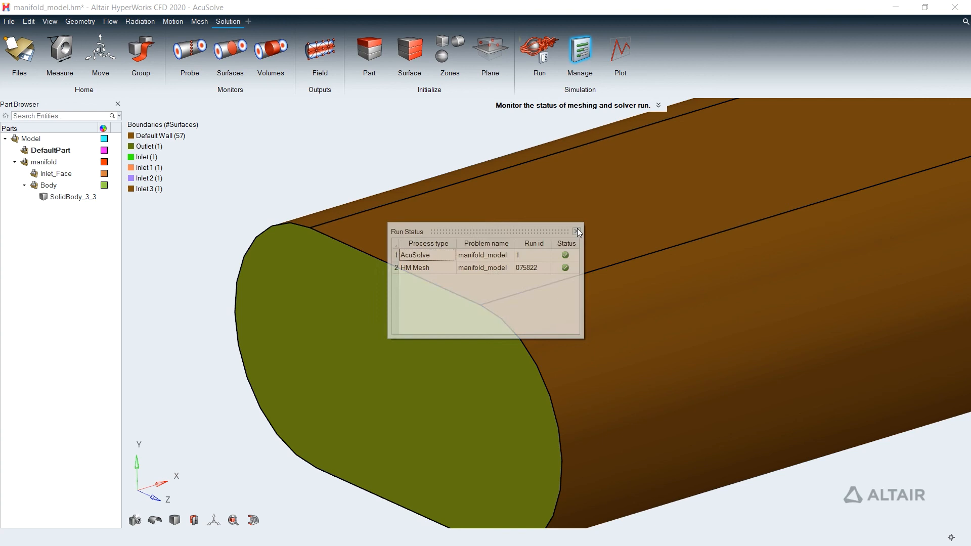
# - Dismiss Run Status, view the interior tetra and boundary-layer mesh via a section cut, then remove it
pyautogui.click(576, 231)
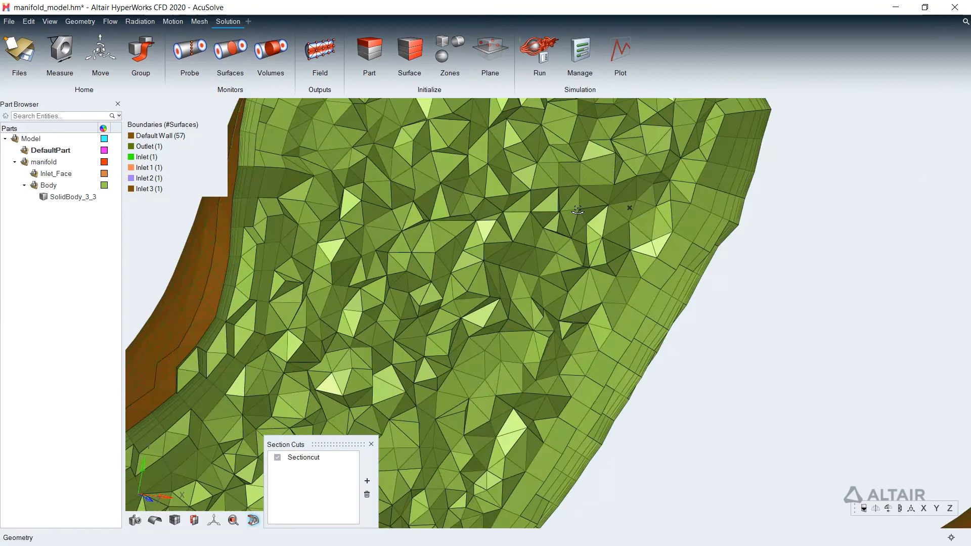
pyautogui.click(227, 21)
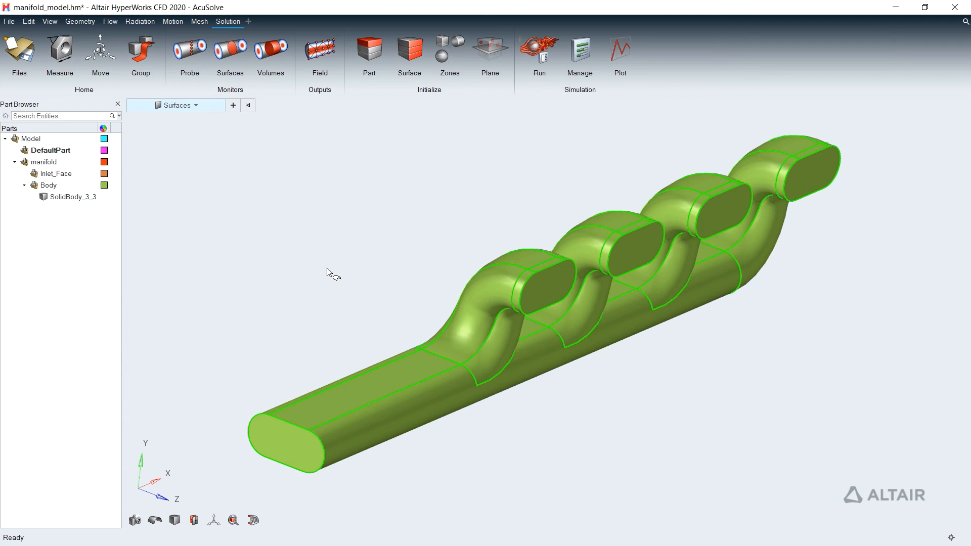
# - Create a volume output monitor and surface output monitors on the outlet and all four inlet faces
pyautogui.click(271, 53)
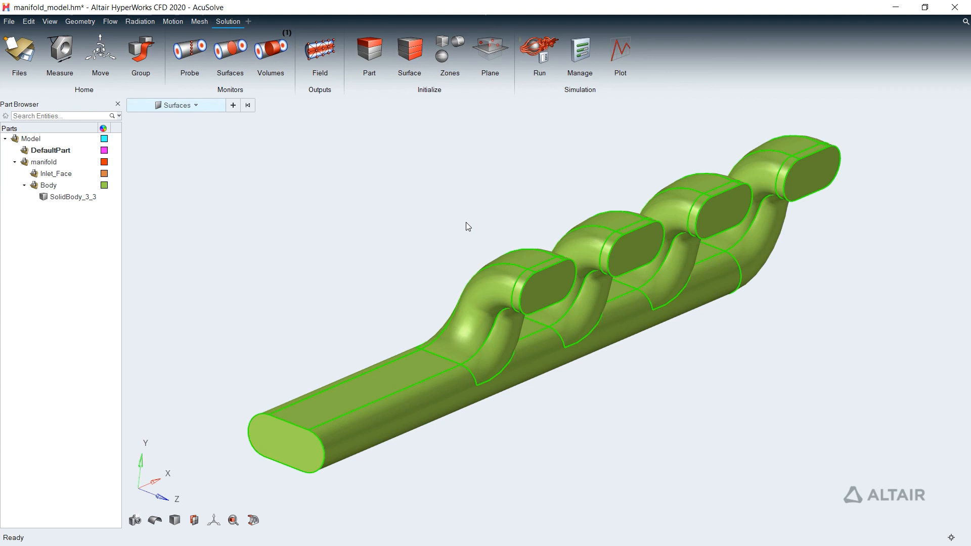
pyautogui.click(230, 52)
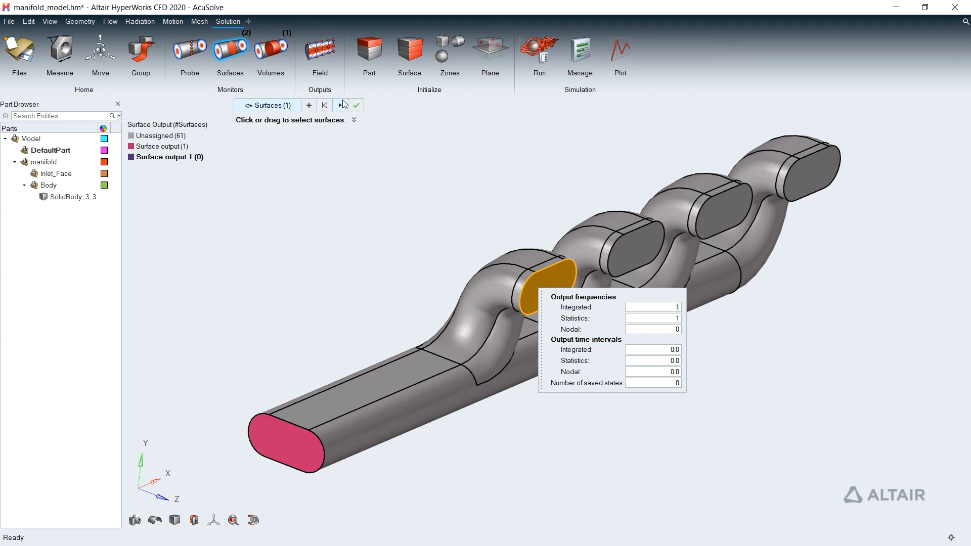
pyautogui.click(356, 105)
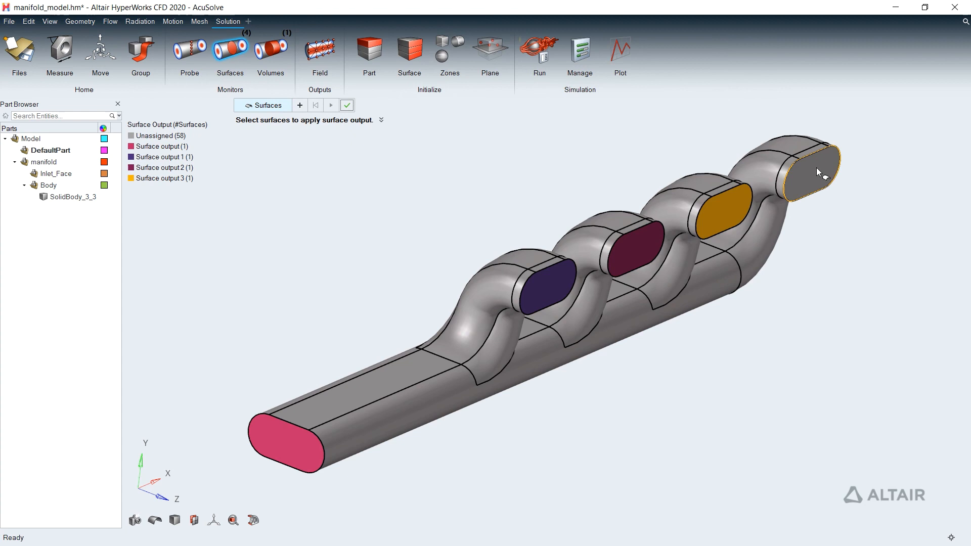
pyautogui.click(347, 104)
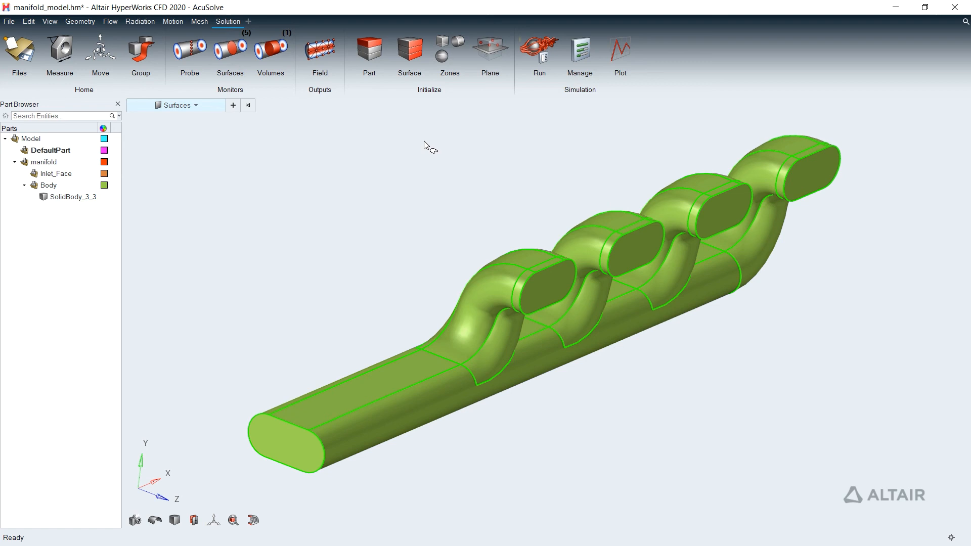
# - Launch AcuSolve with Intel MPI parallel processing on 4 processors and let the run complete
pyautogui.click(538, 49)
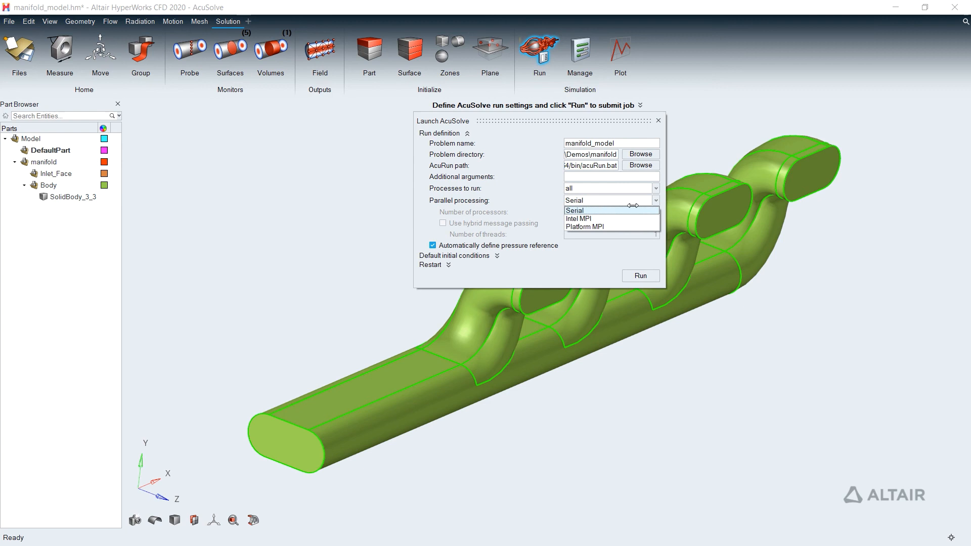
pyautogui.click(578, 219)
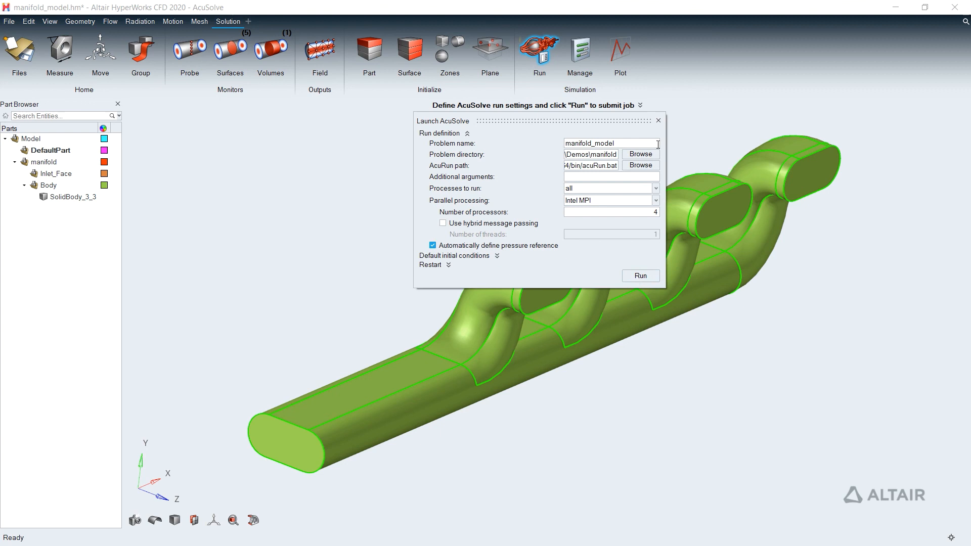
pyautogui.click(641, 275)
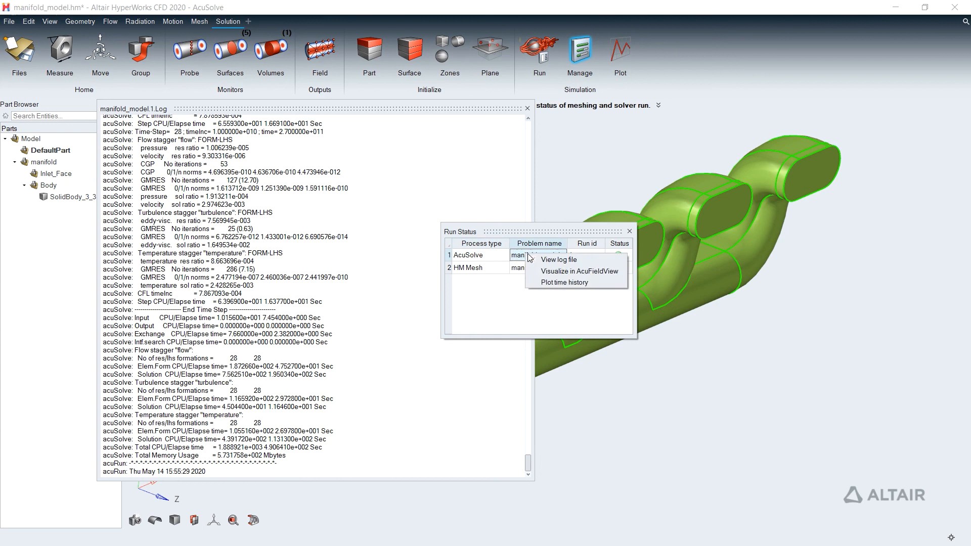
# - Show the run's time-history plots, viewing Outlet temperature and Residual Ratio
pyautogui.click(563, 283)
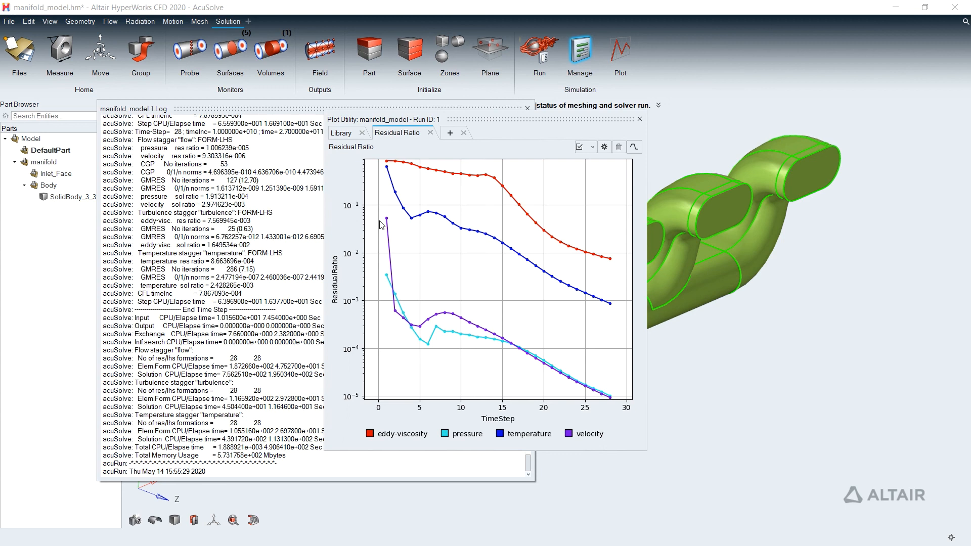
pyautogui.click(473, 133)
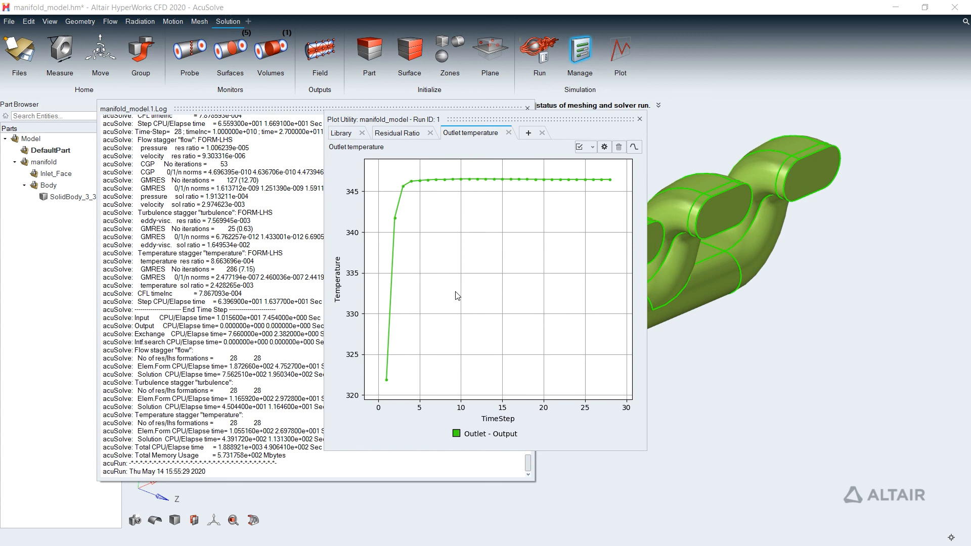
pyautogui.click(399, 132)
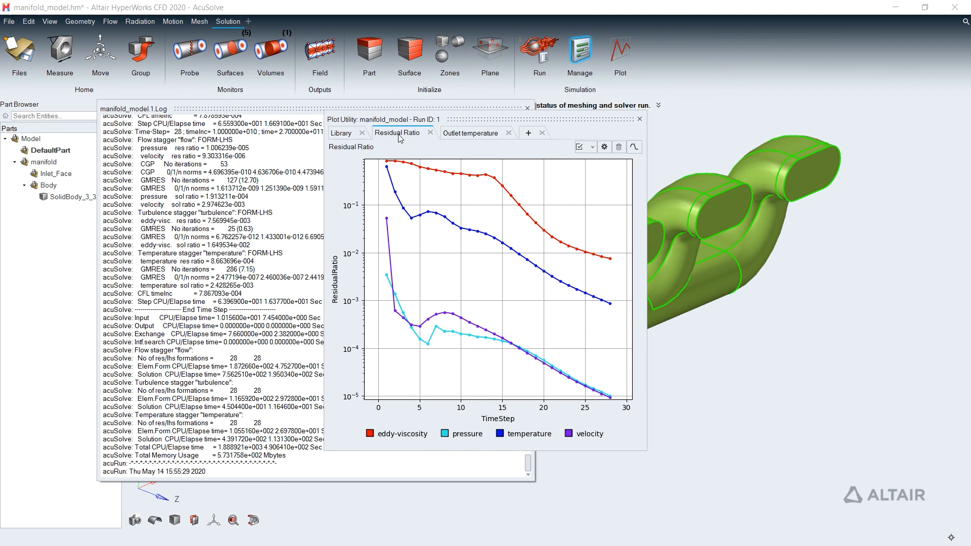